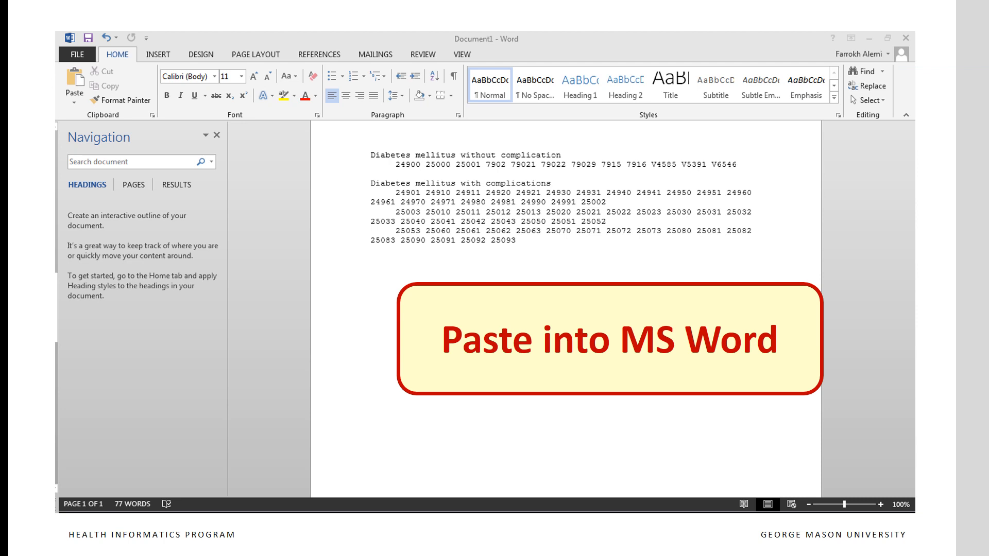
Step: Set up Find and Replace to change each space between the pasted diabetes codes to 'Q, QI'
left_click(871, 89)
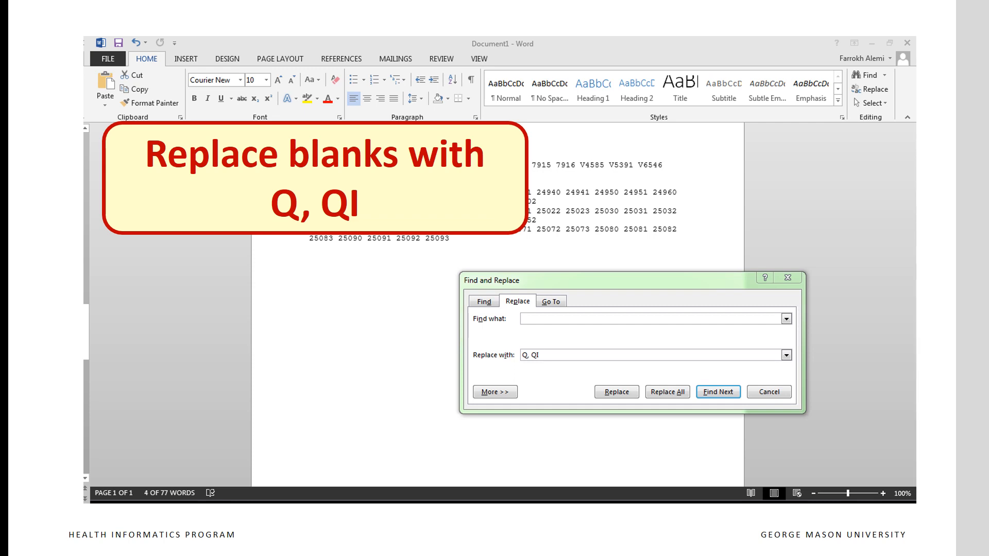
Step: Replace all spaces between the ICD-9 codes with 'Q, QI'
left_click(668, 391)
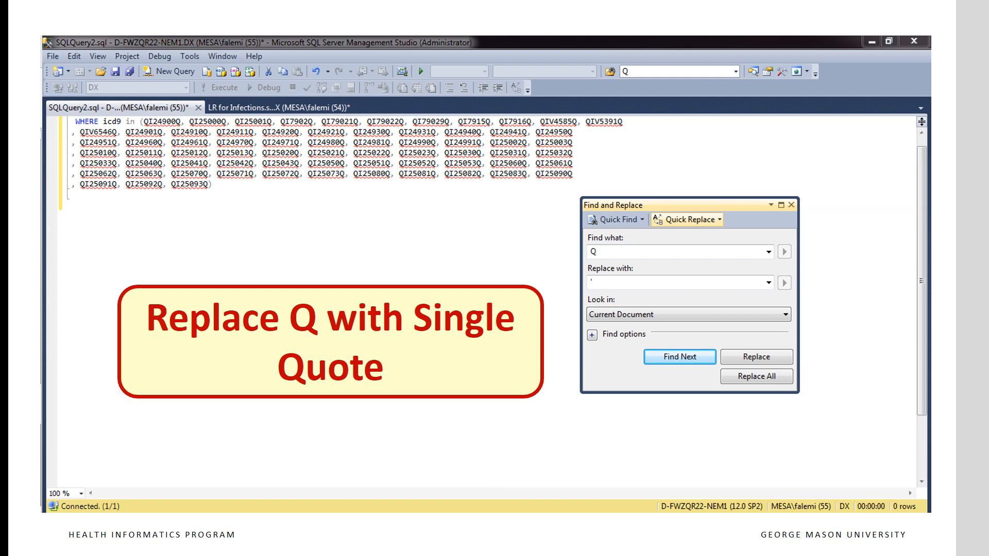
Step: Replace every Q in the WHERE icd9 IN list with a single quote
left_click(755, 377)
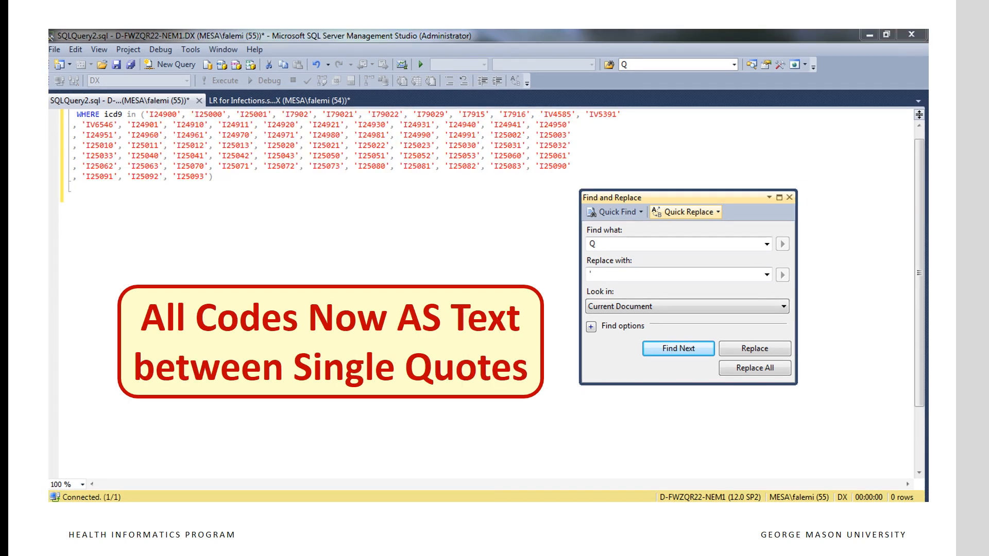